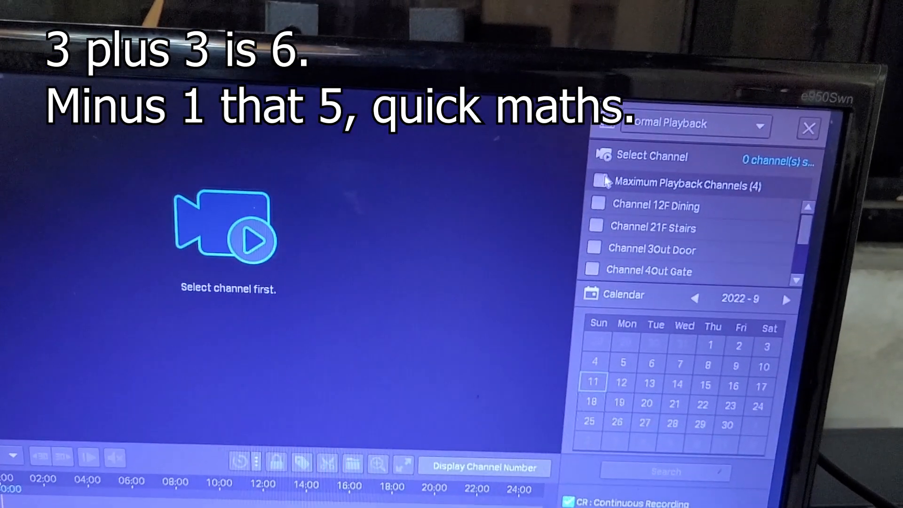
Step: Scroll the VIGI NVR1008H Overview past the H.265+ storage-days chart to the ONVIF compatibility section
left_click(598, 184)
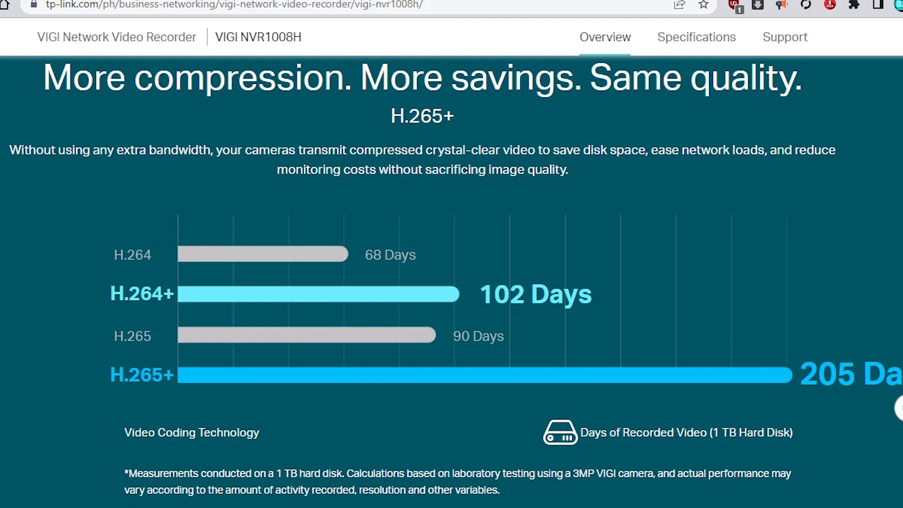
scroll("down", 3)
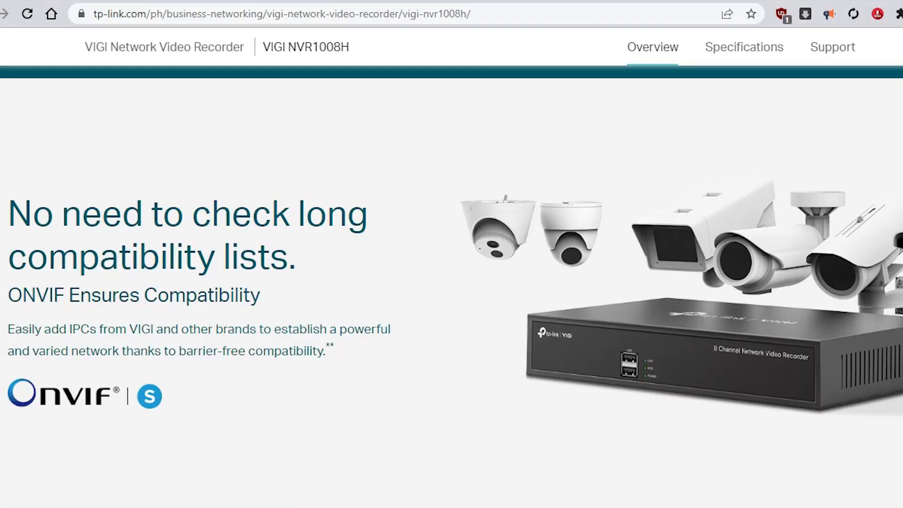